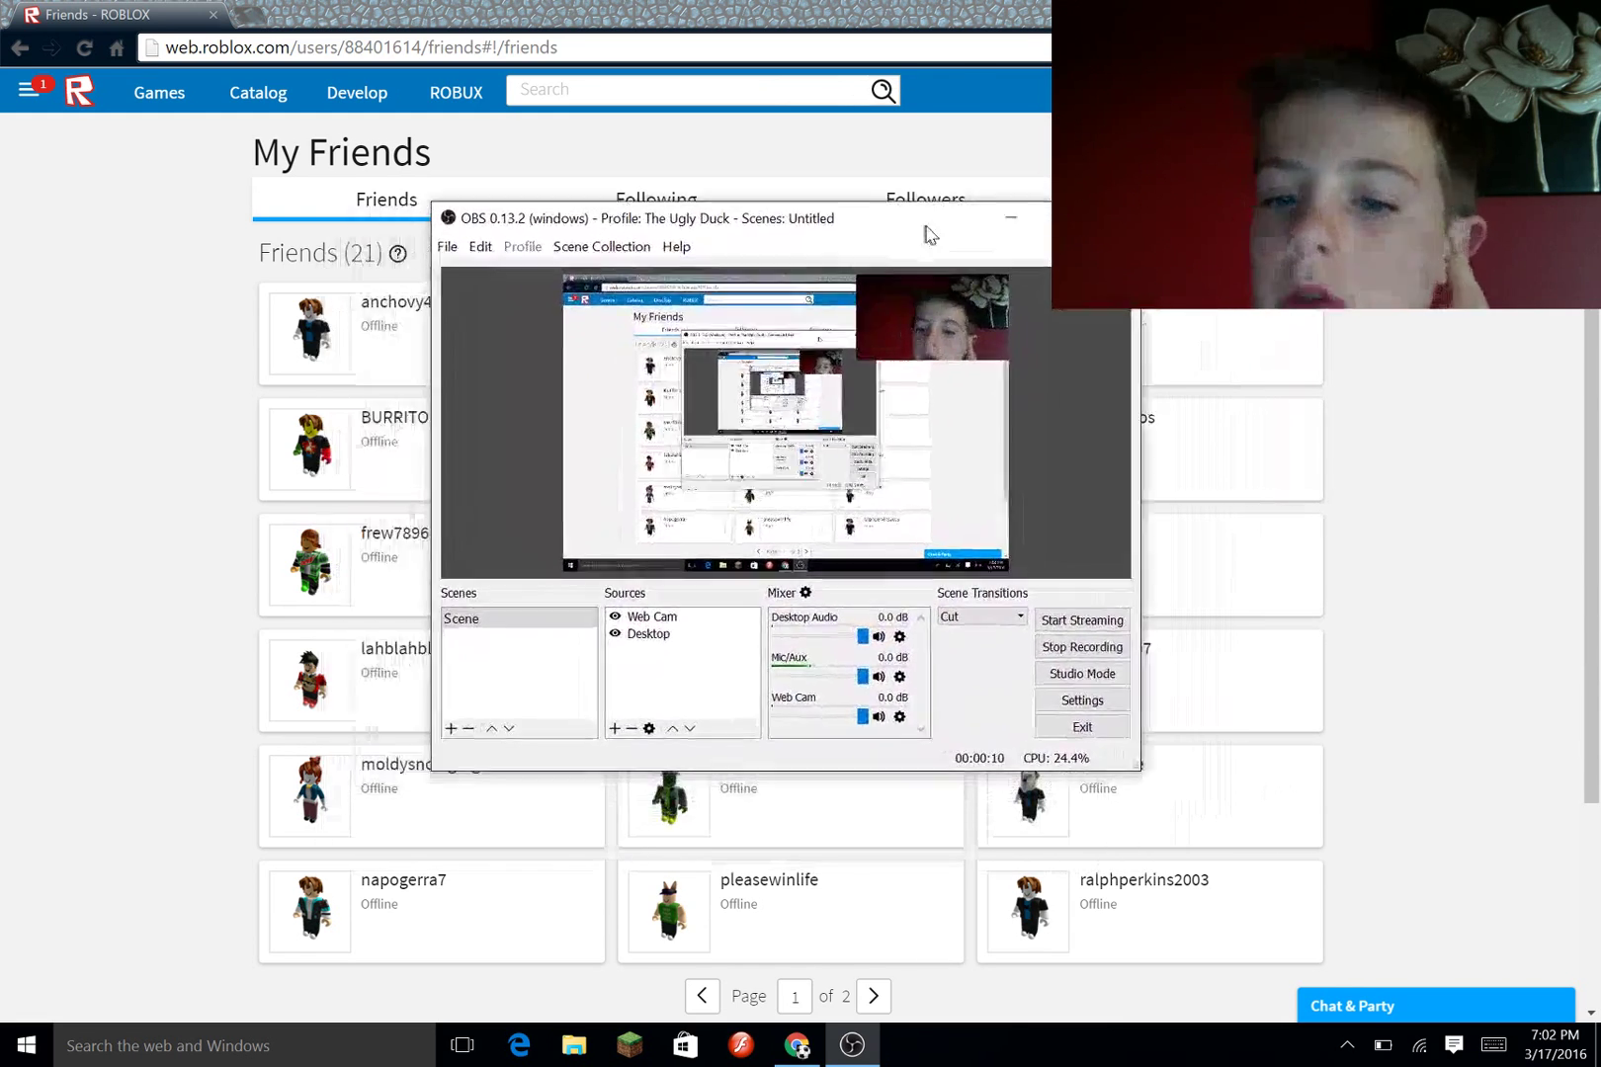
- Drag the recording OBS window across the screen until it rests over the right side of the friends page
left_click_drag(924, 230, 776, 179)
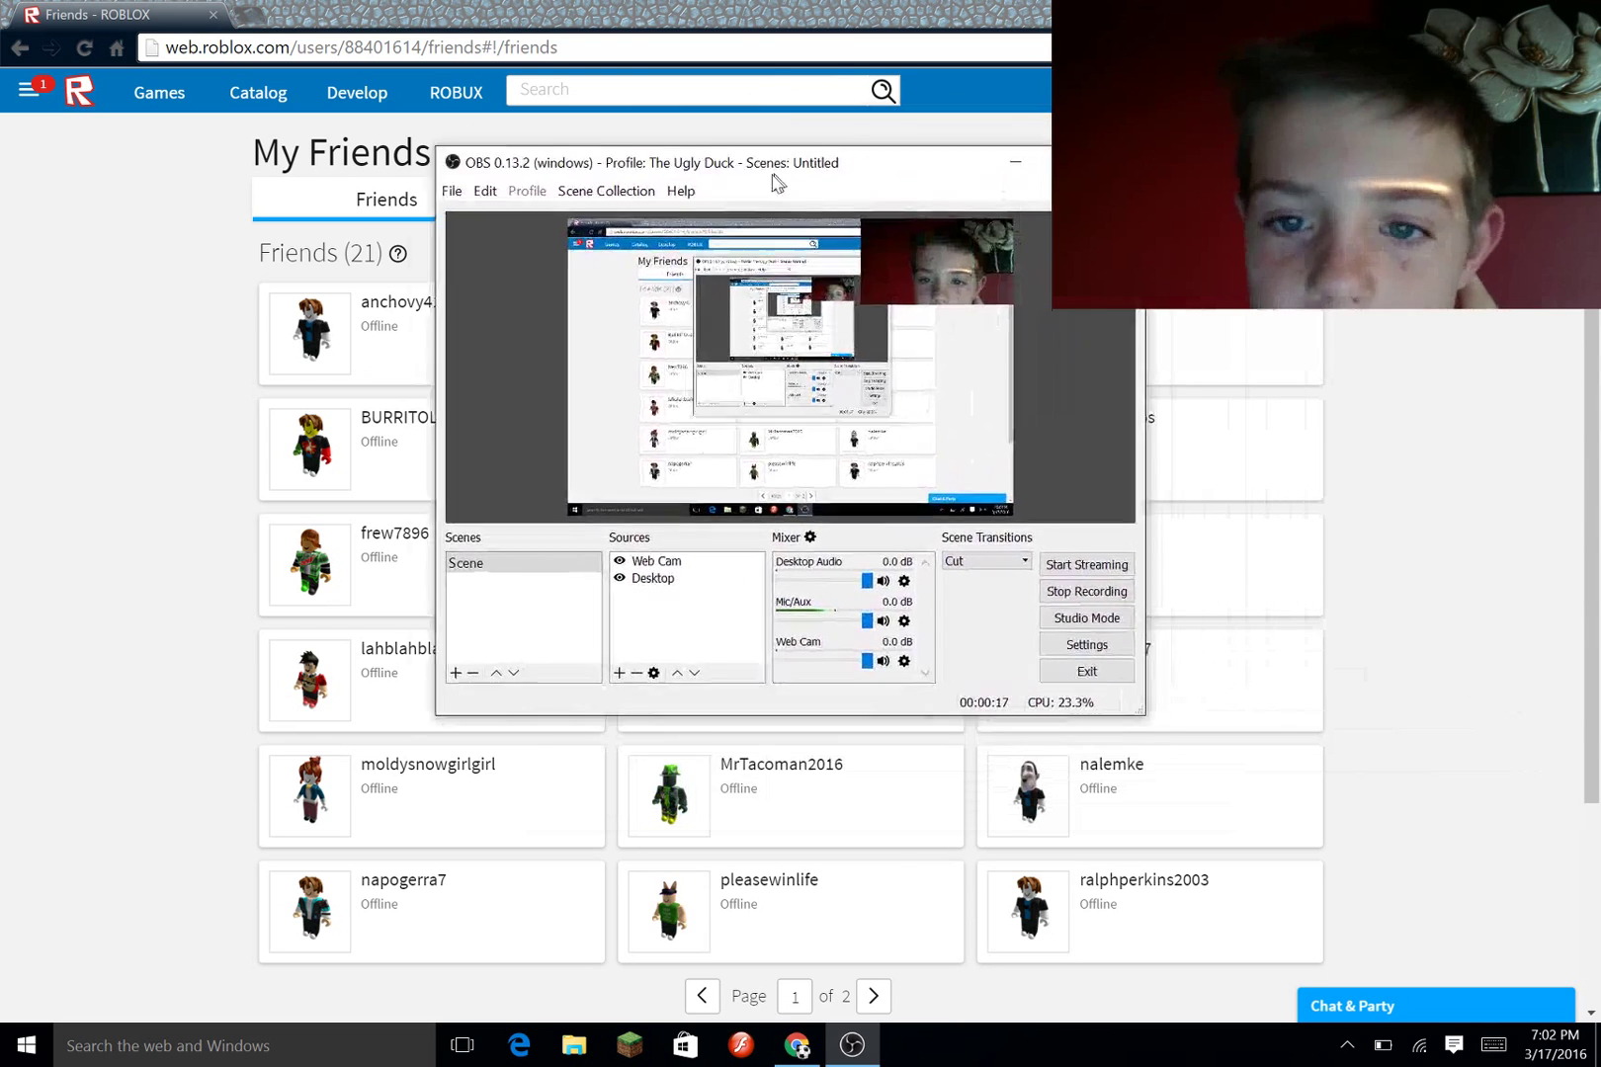
left_click_drag(778, 162, 835, 252)
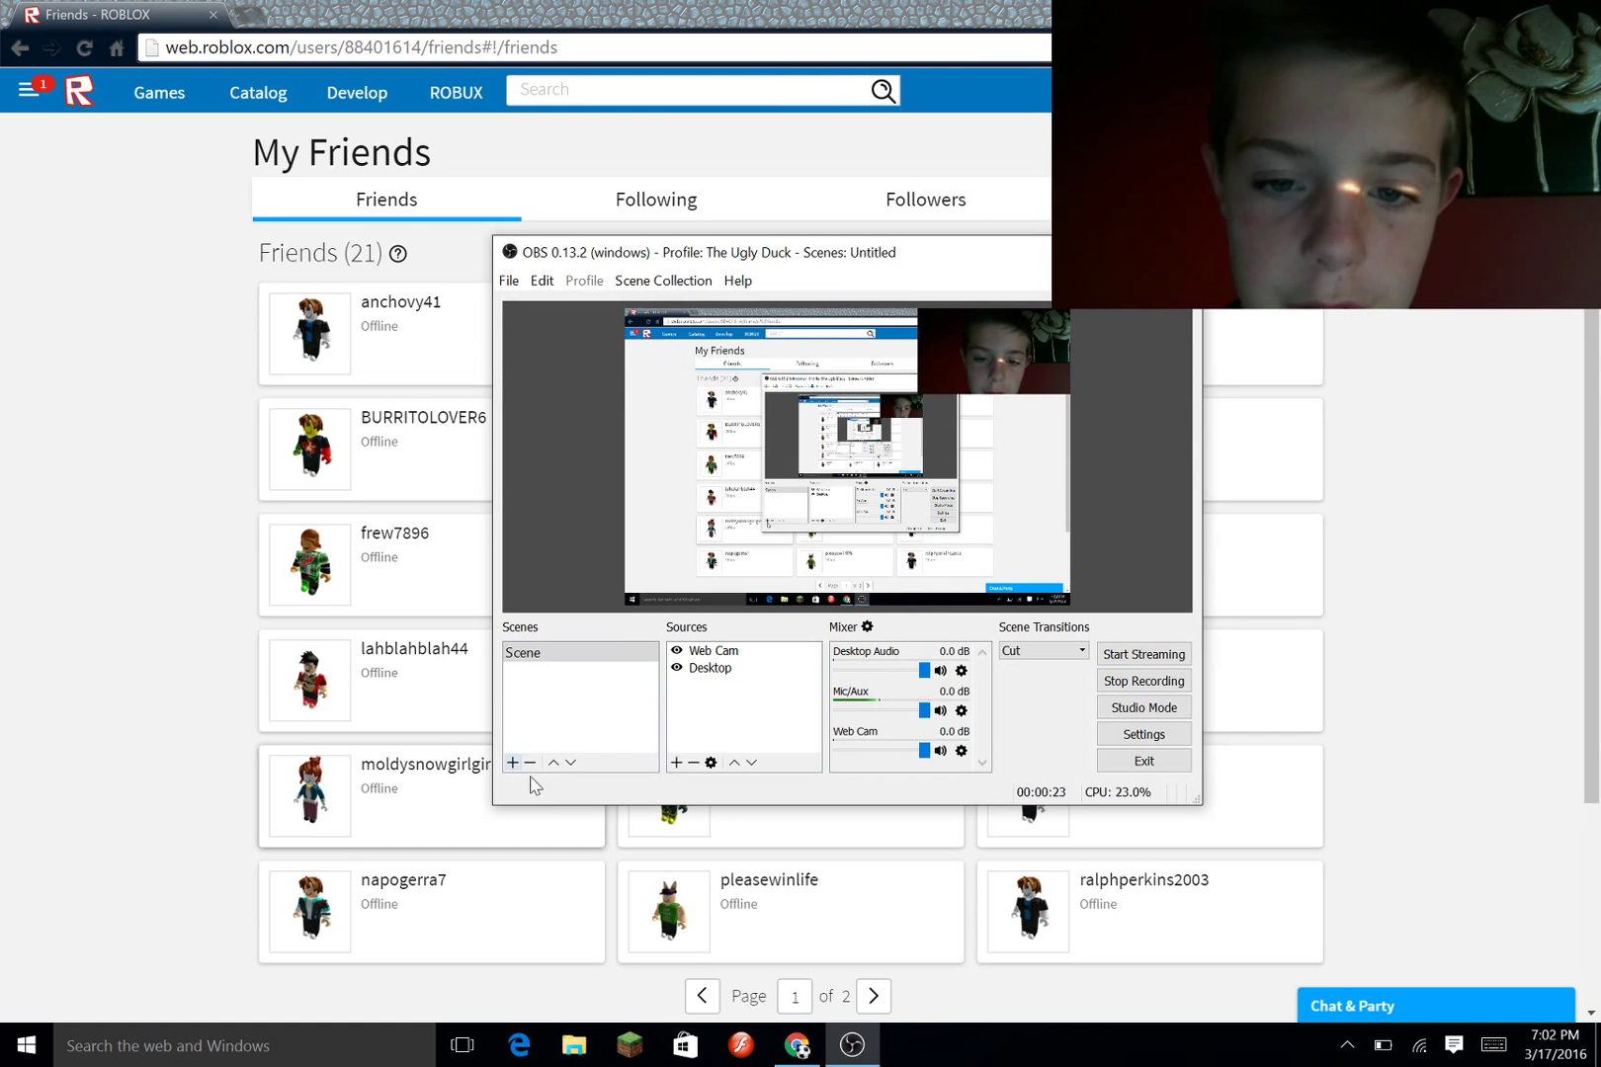
mouse_move(639, 261)
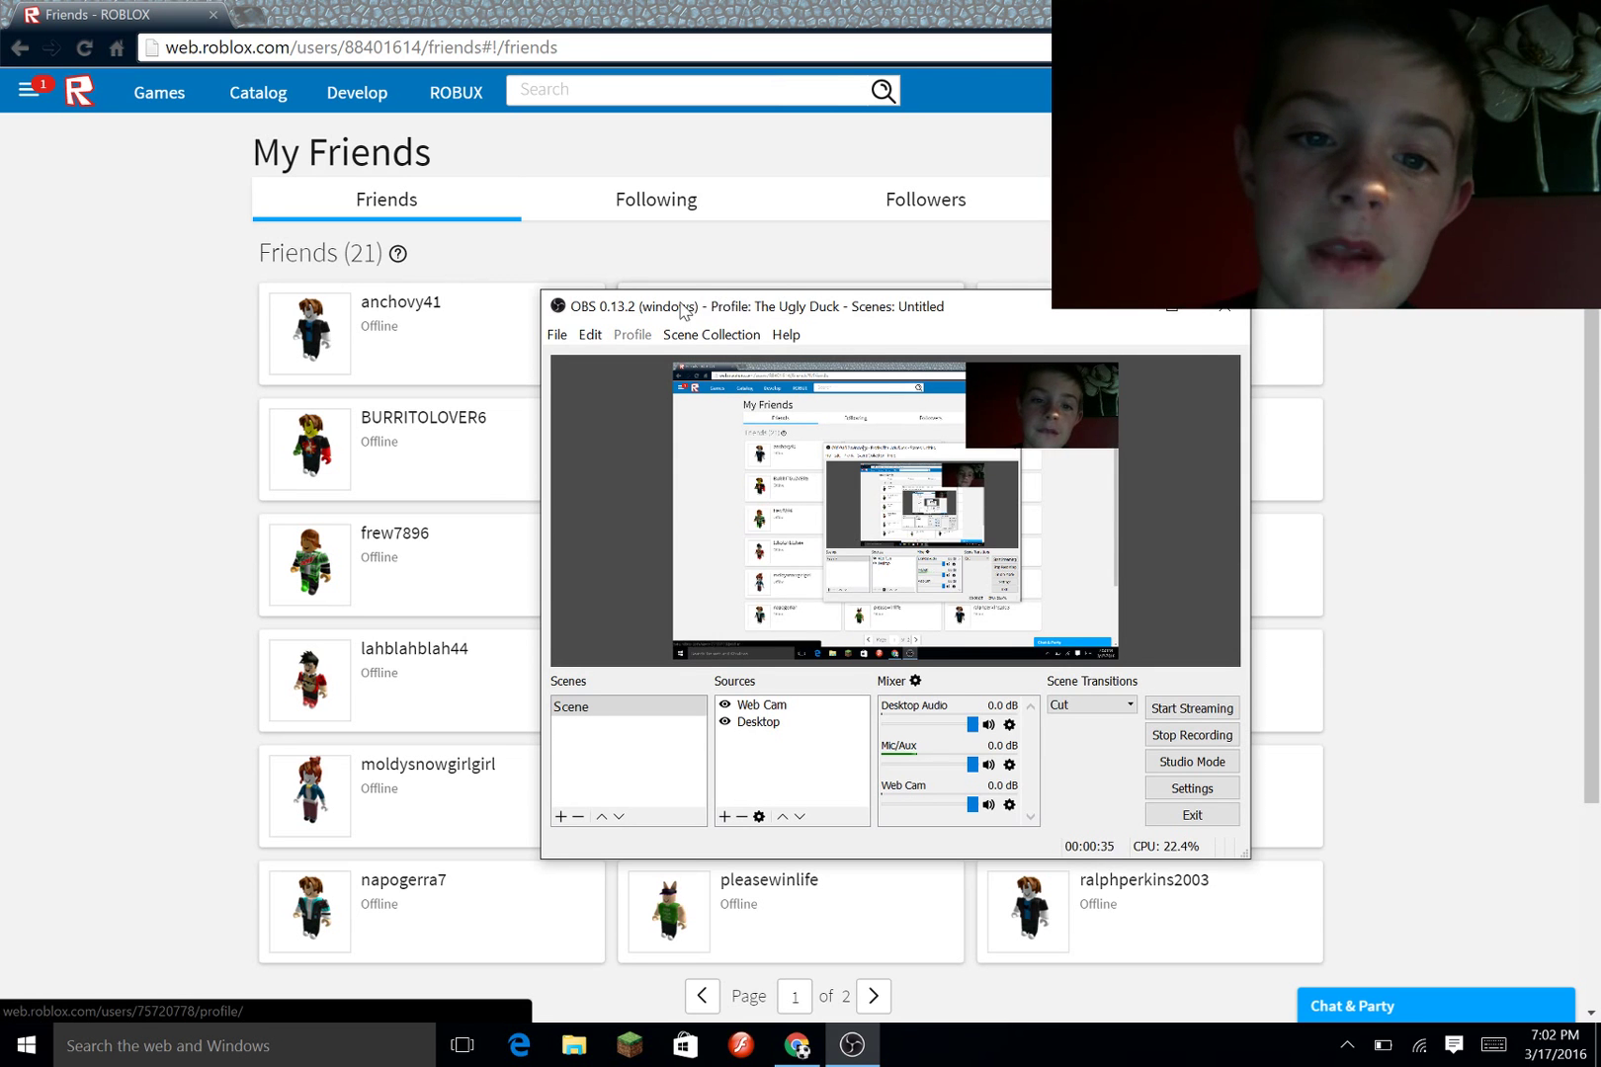
left_click_drag(714, 306, 551, 321)
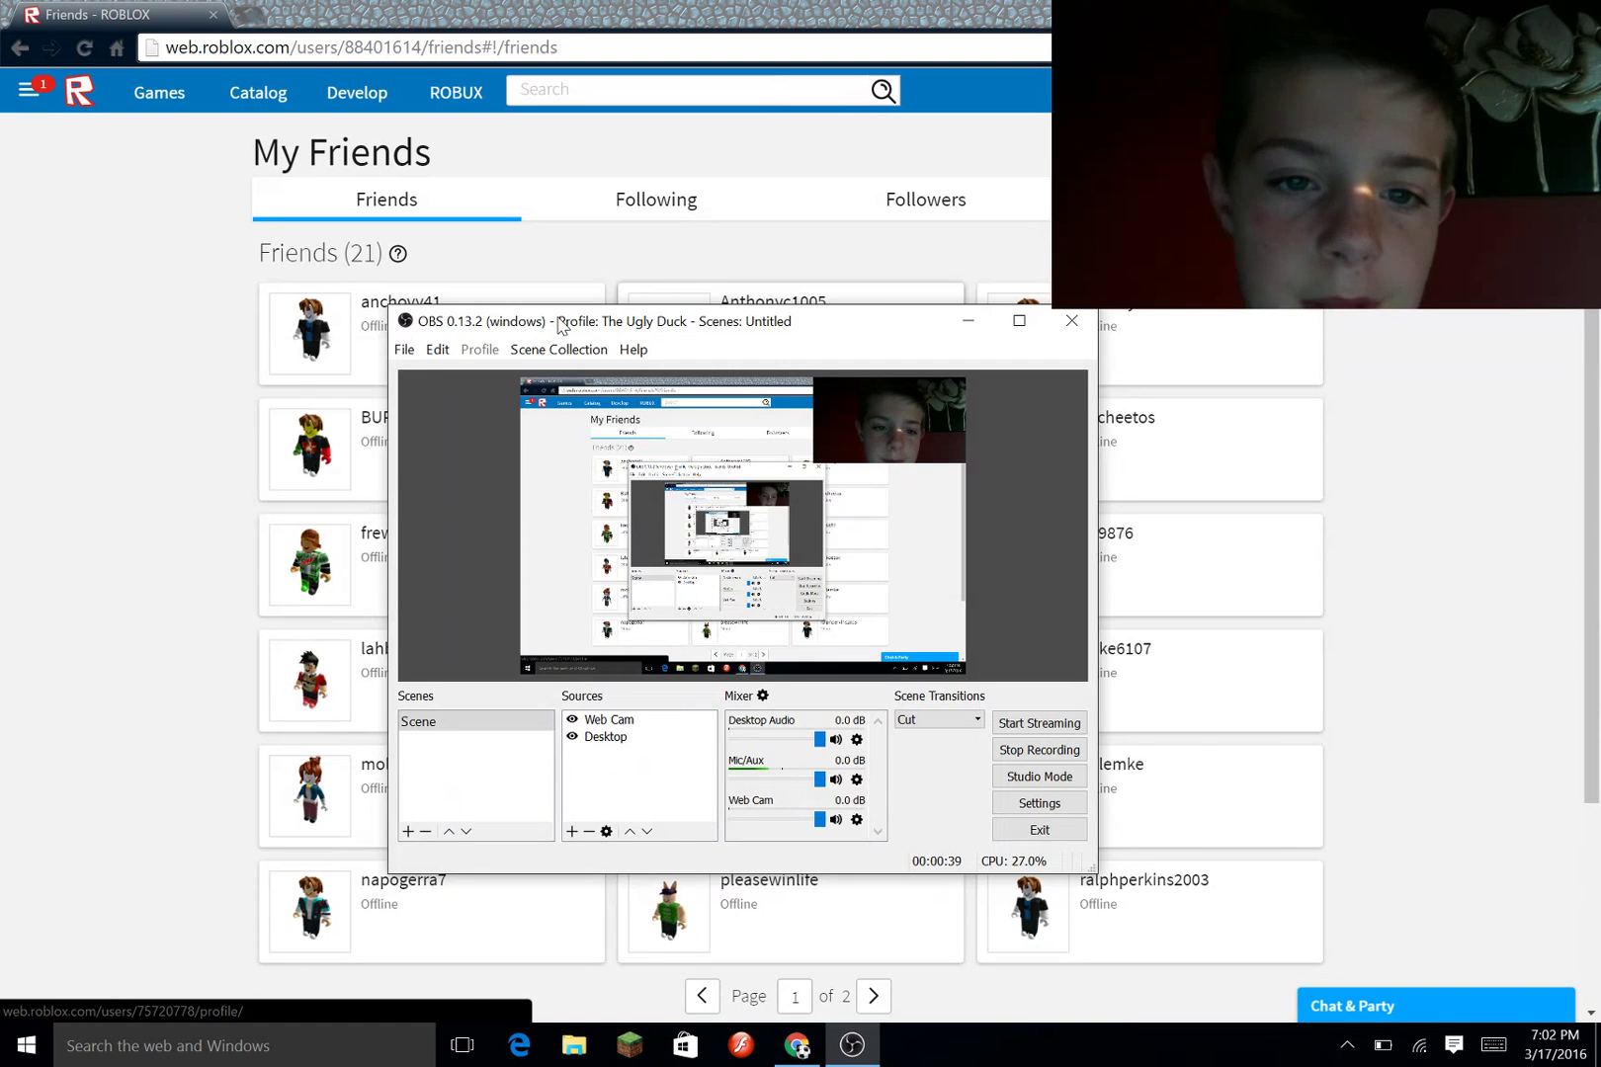
left_click_drag(561, 321, 562, 314)
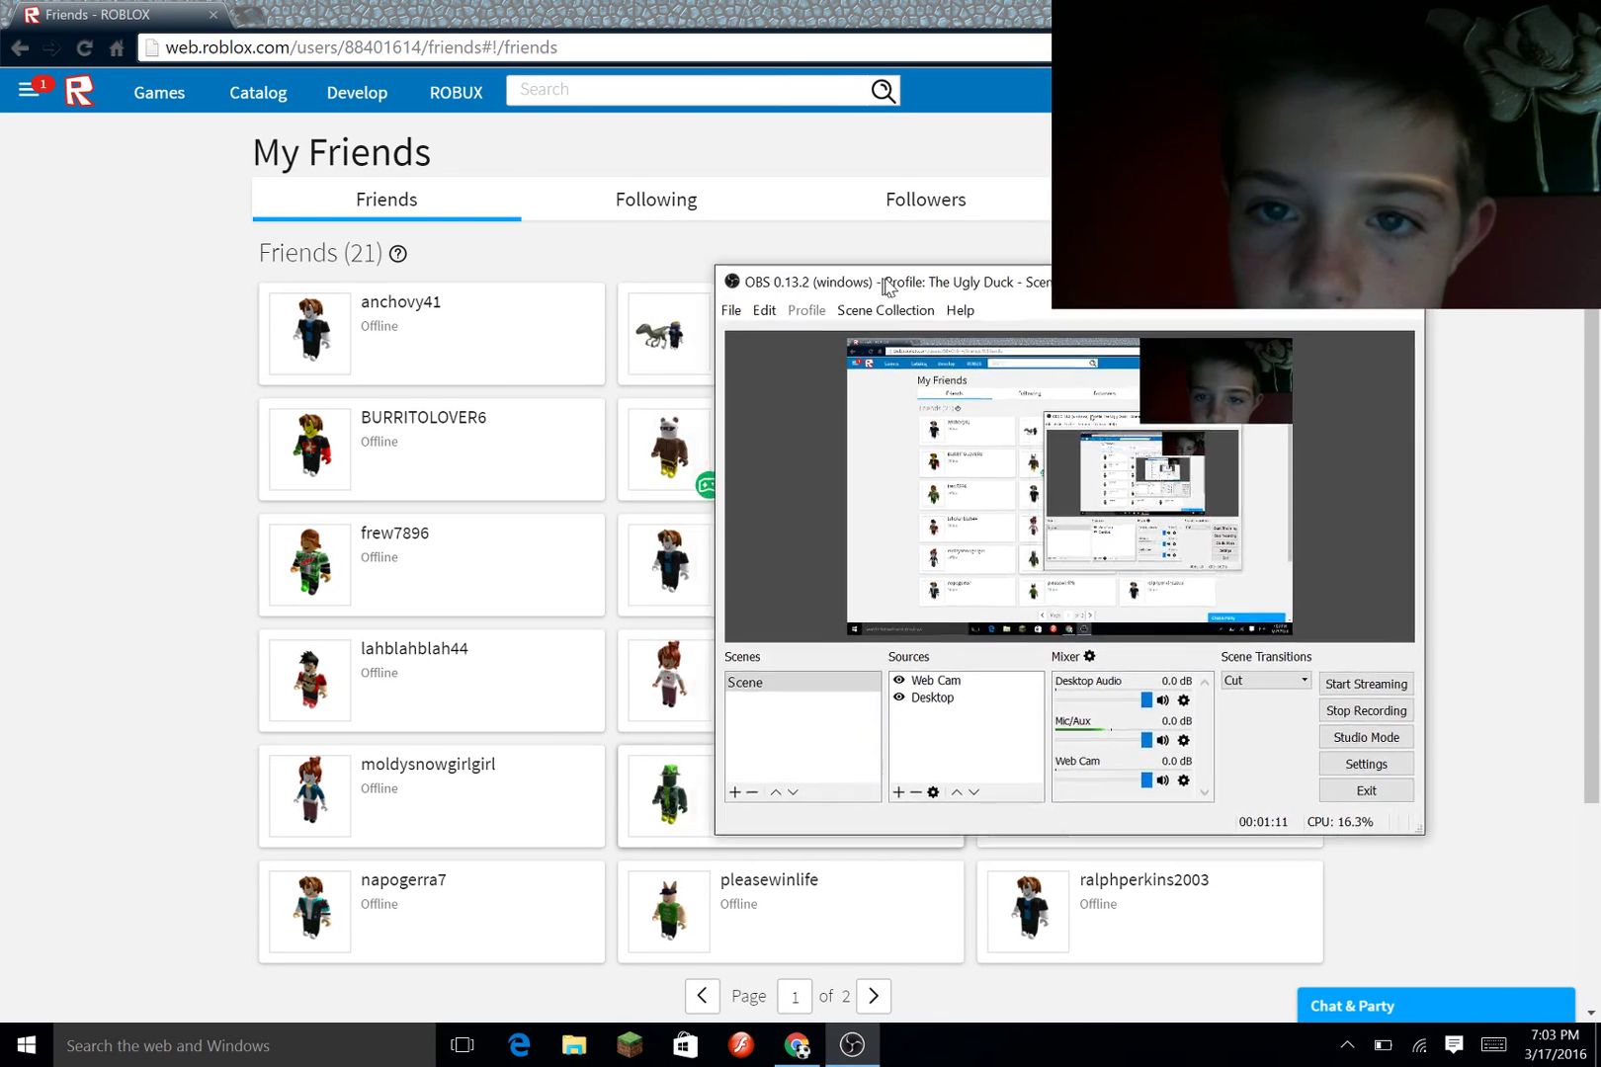
left_click_drag(889, 282, 653, 292)
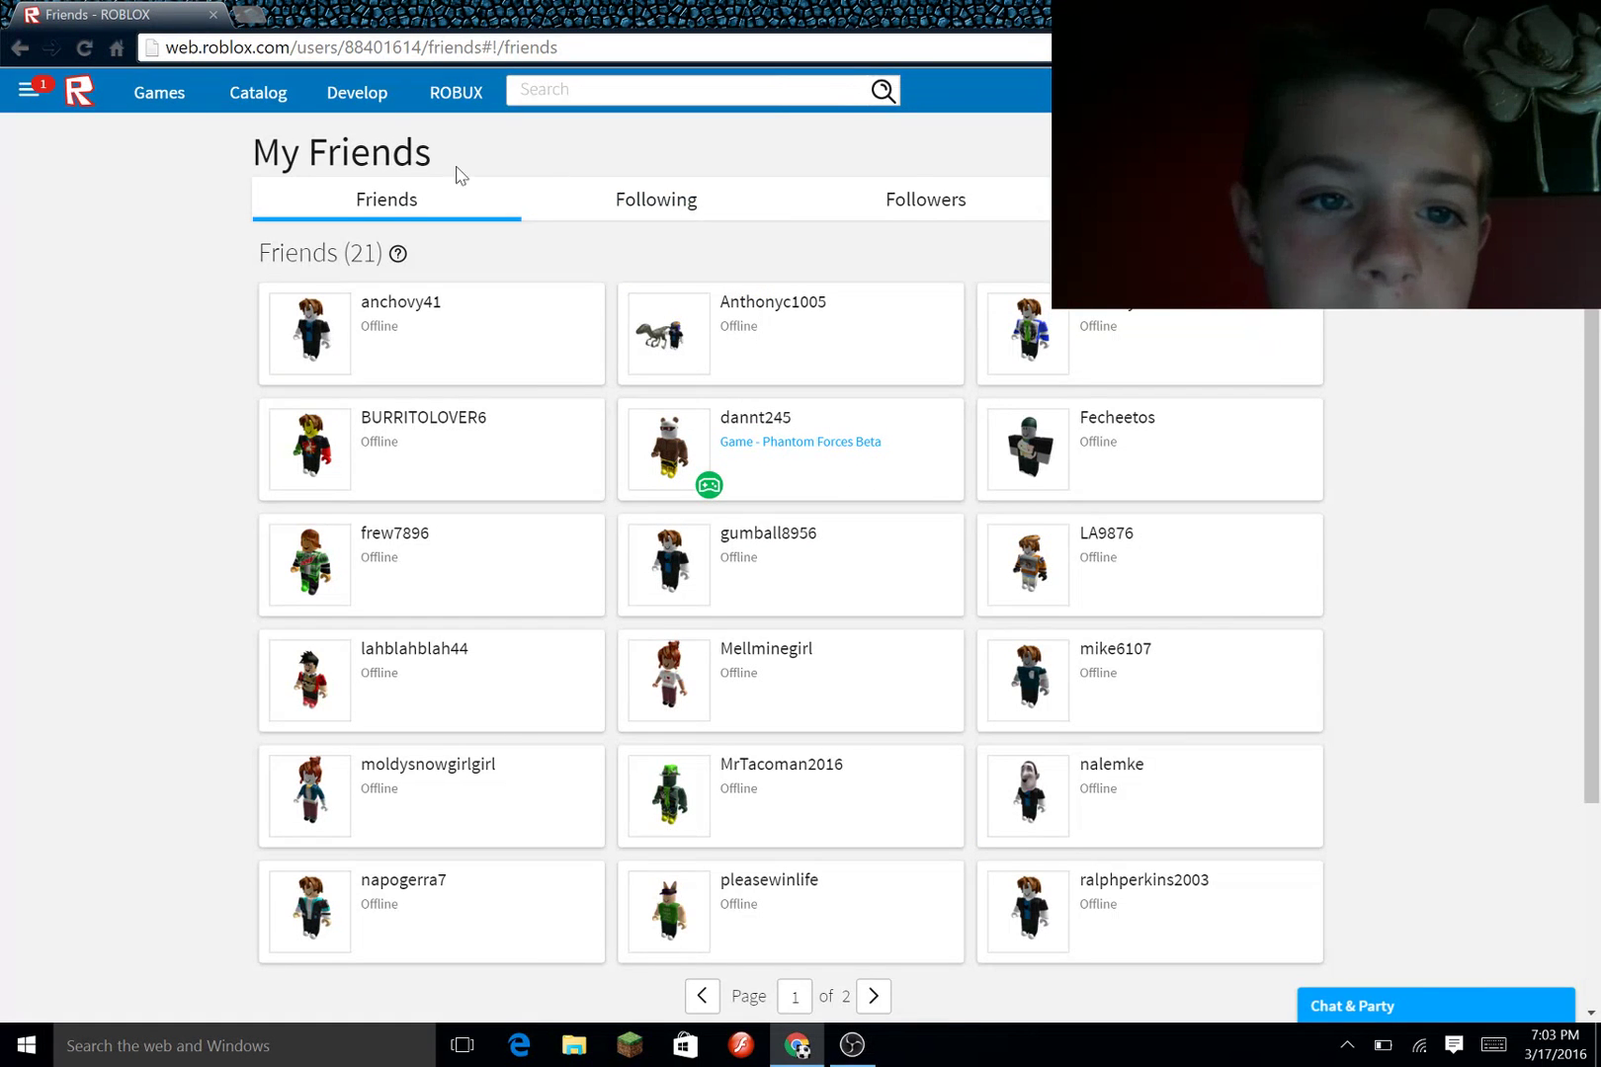
left_click(924, 199)
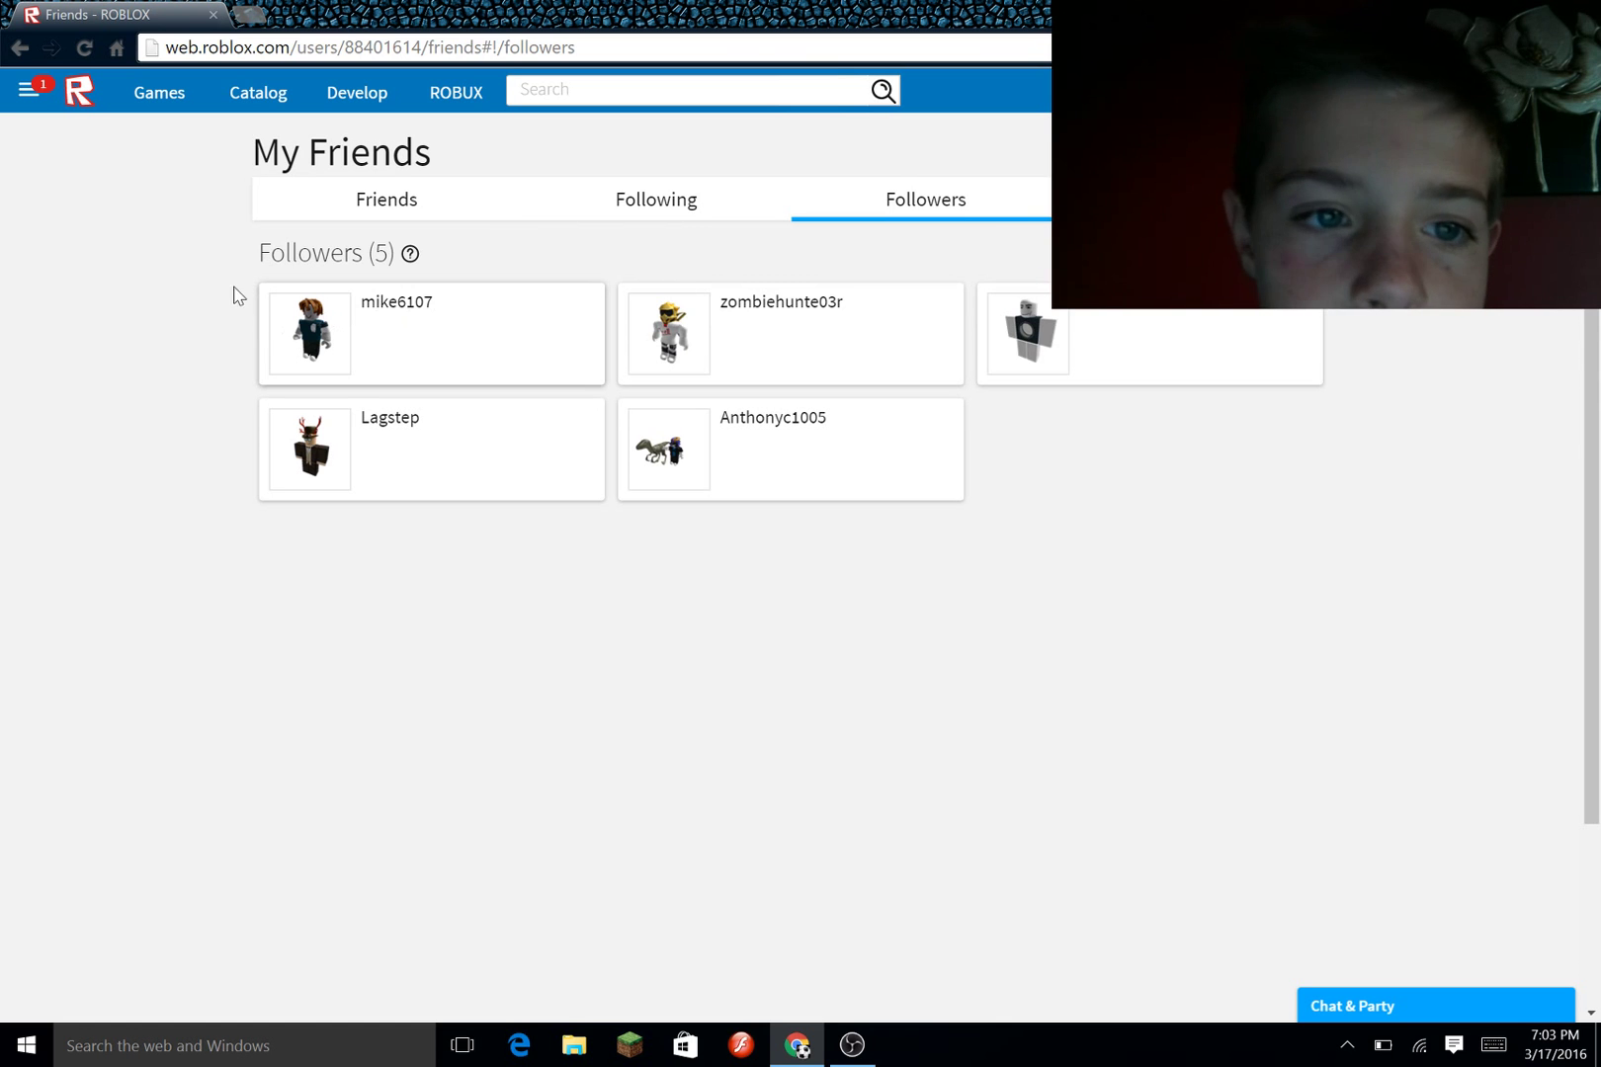
left_click(654, 200)
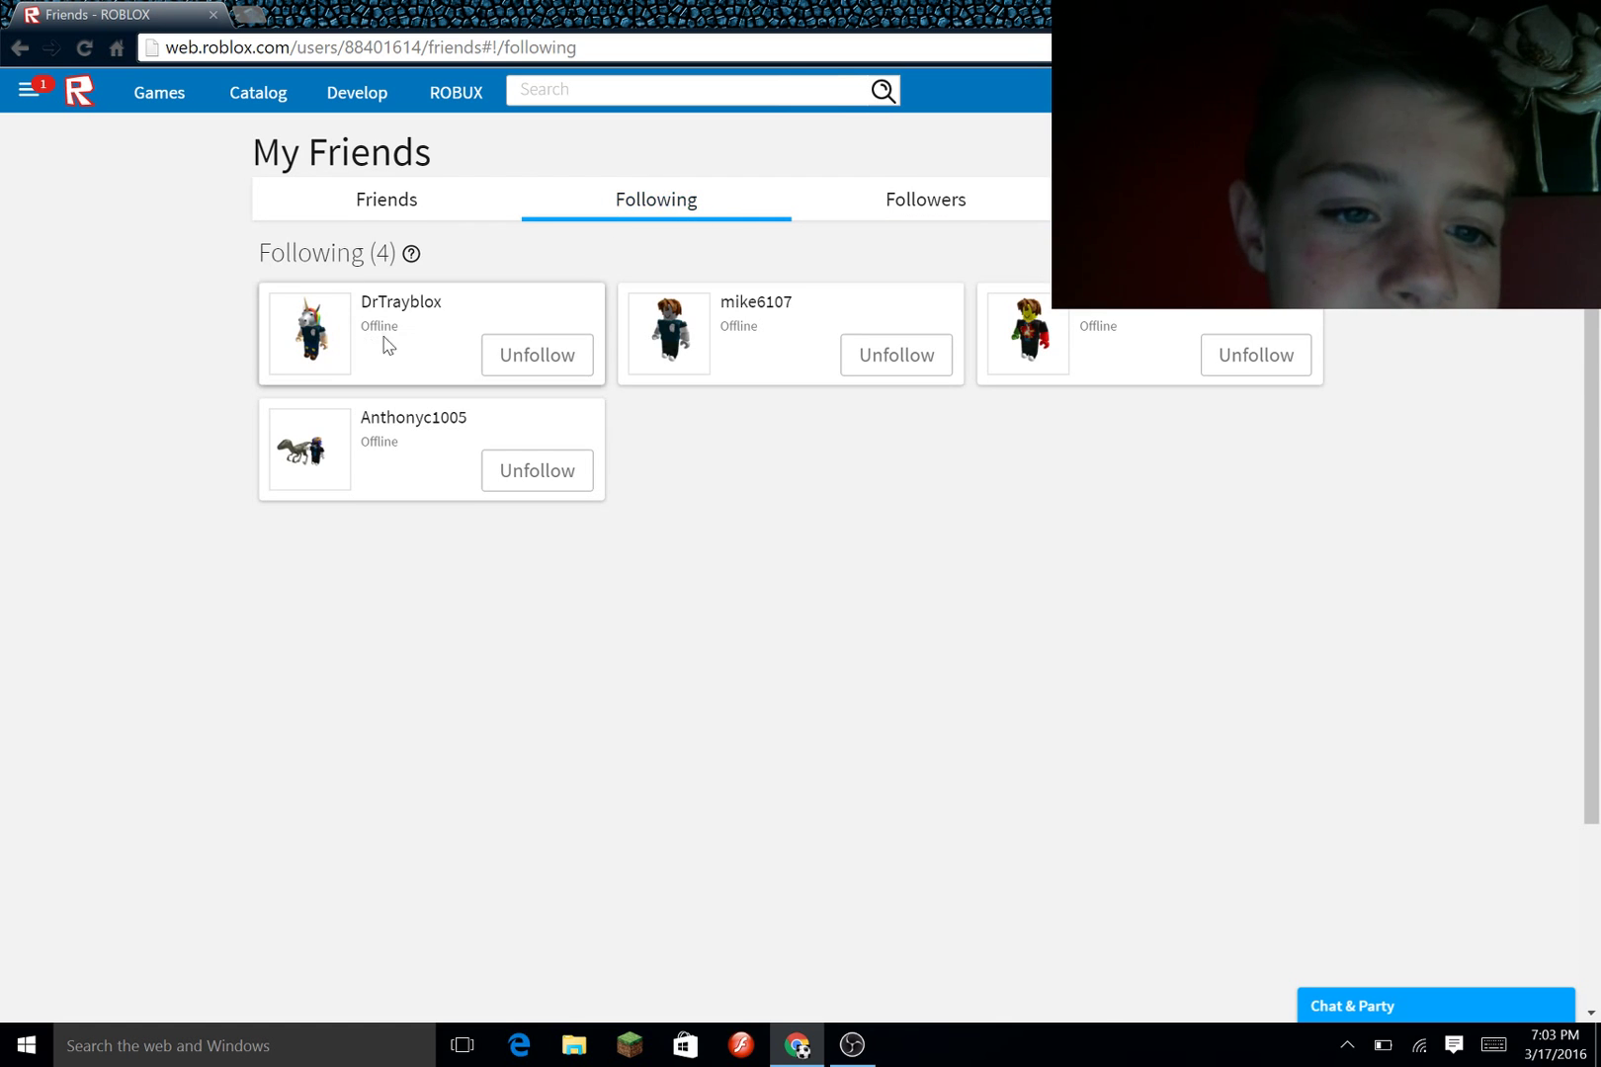
left_click(387, 200)
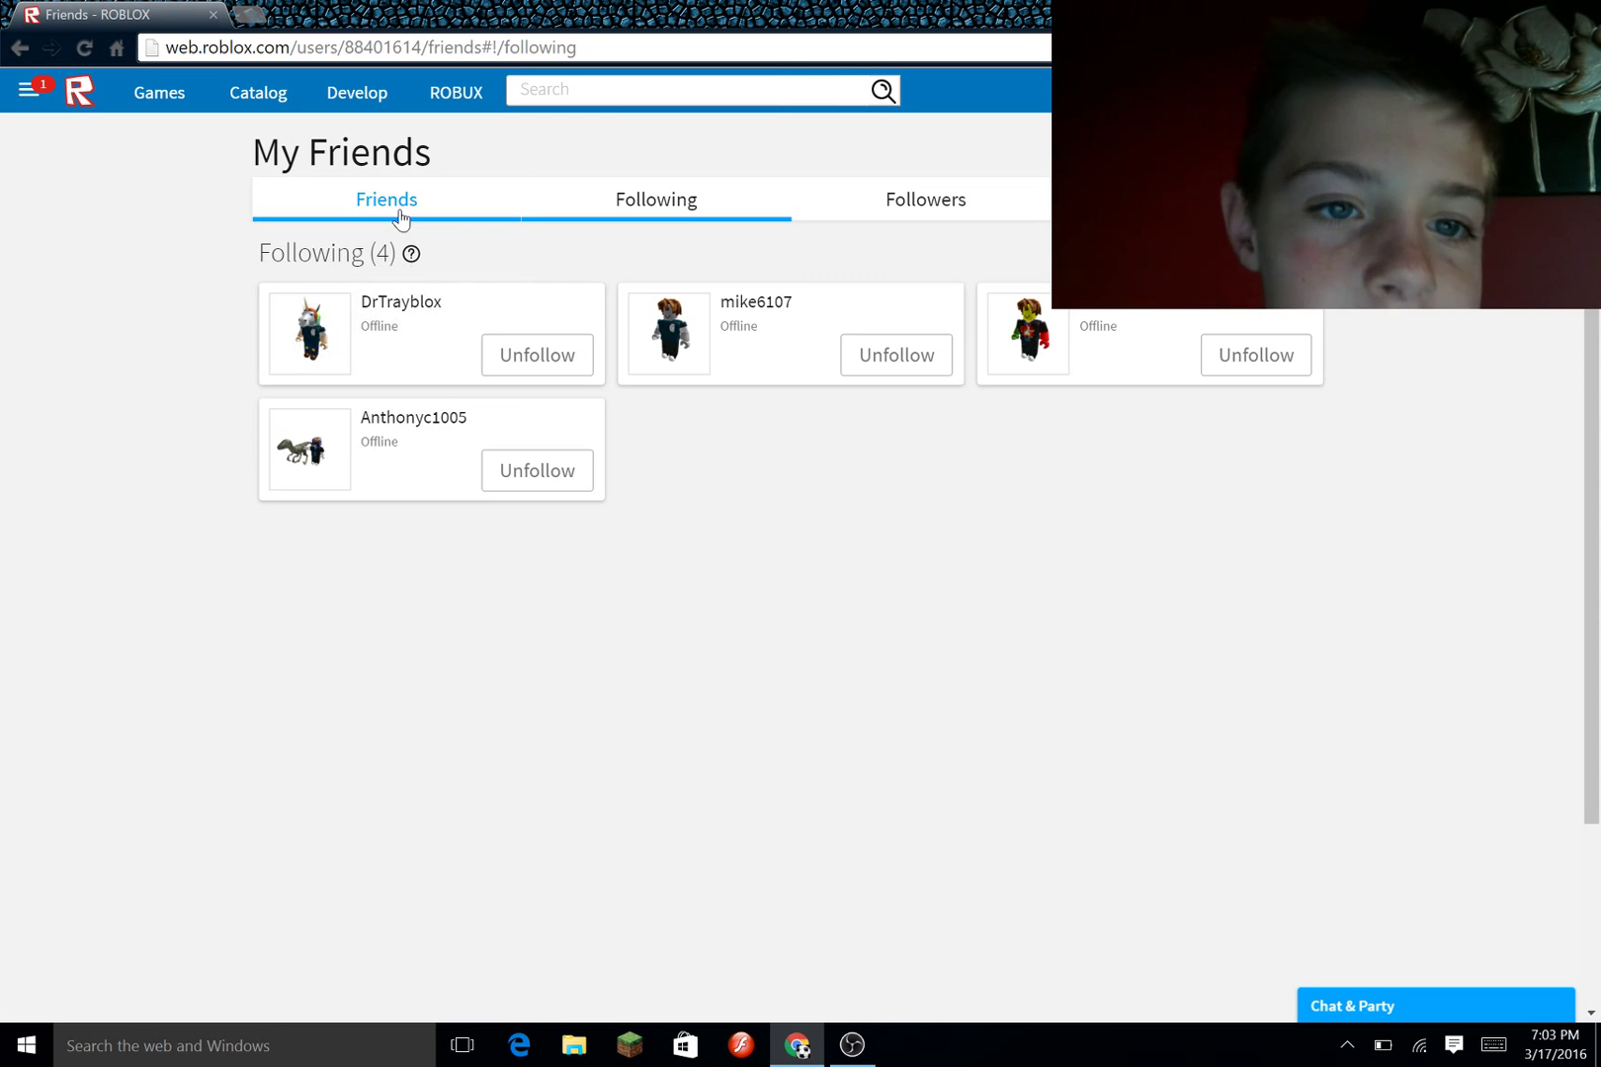
left_click(851, 1044)
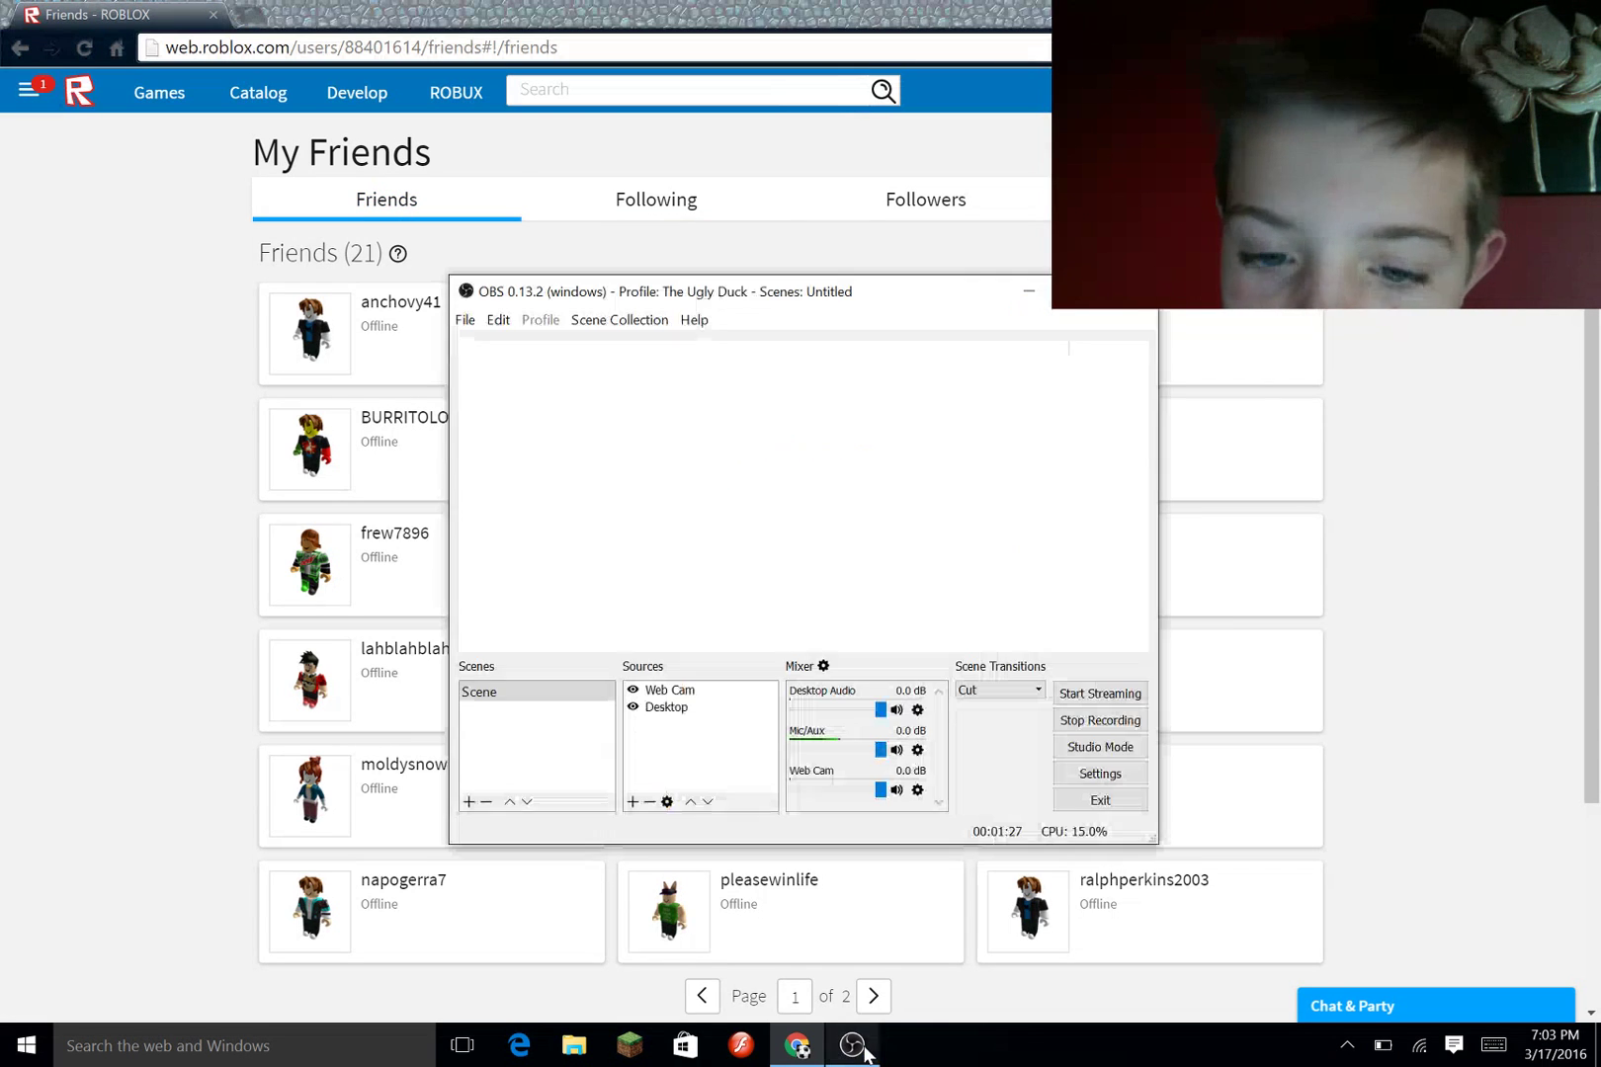